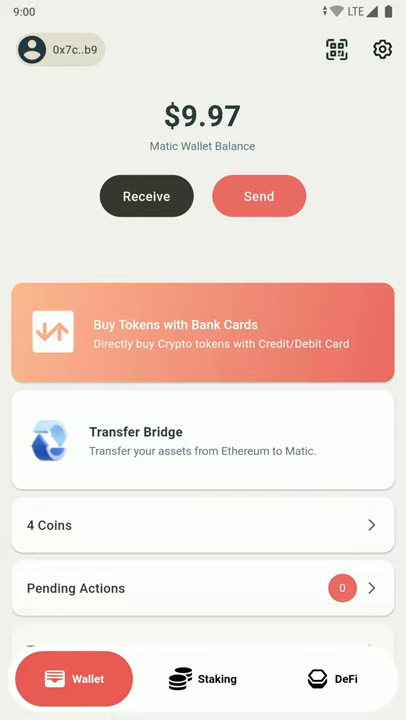
Step: Go to DeFi and enter the PoolTogether savings pool holding the 4.00 USDT ticket
left_click(332, 678)
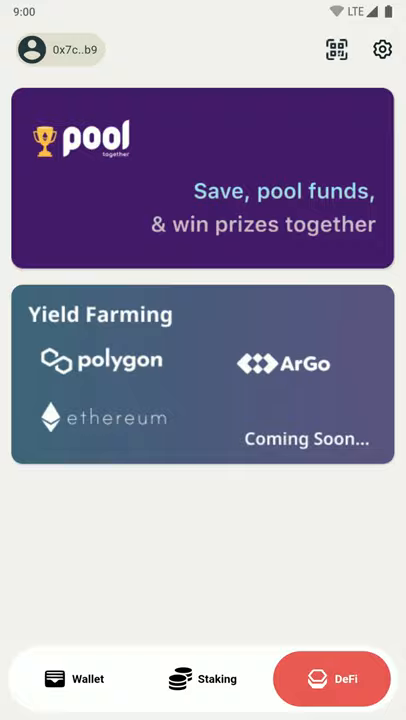
left_click(204, 184)
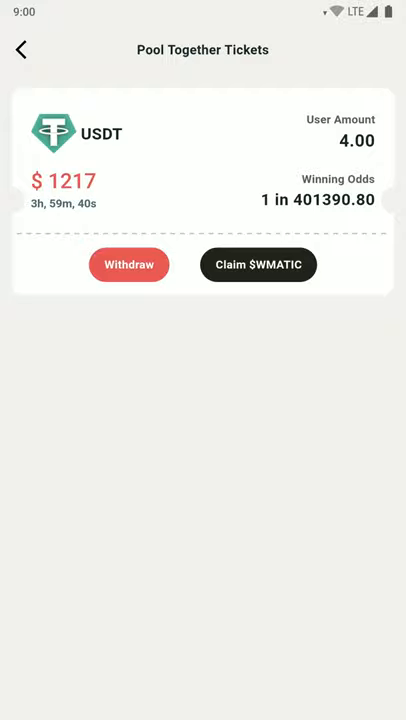
Step: Withdraw the MAX 4.0 USDT from the ticket and submit for confirmation (3.96 USDT net after fee)
left_click(128, 264)
type("1")
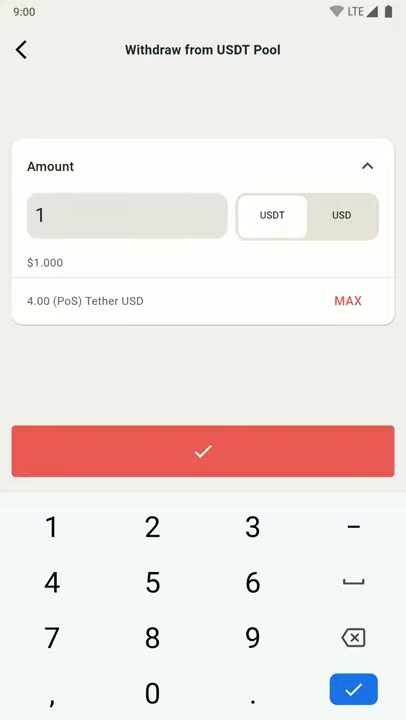
left_click(340, 216)
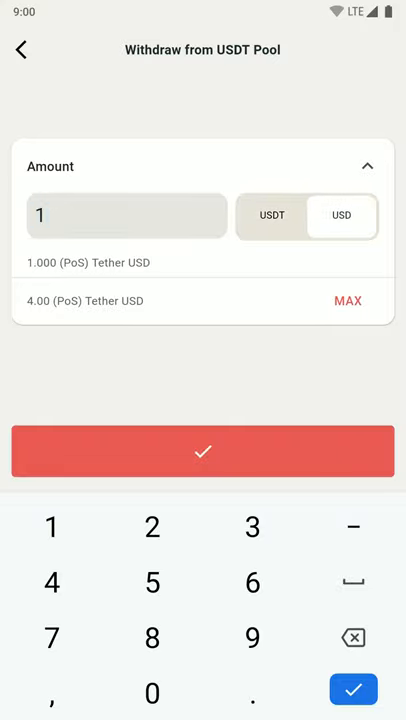
left_click(340, 216)
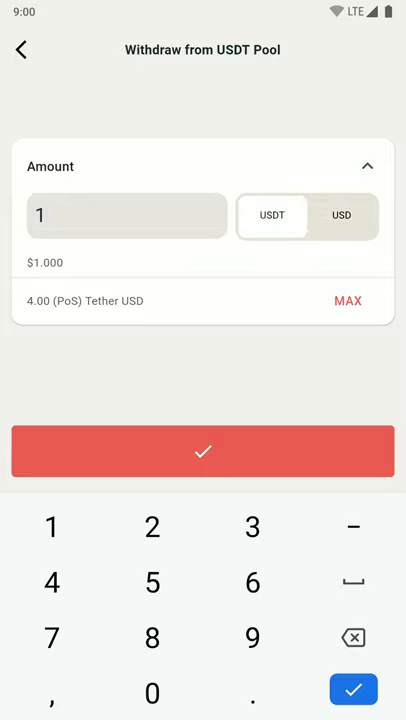
left_click(348, 300)
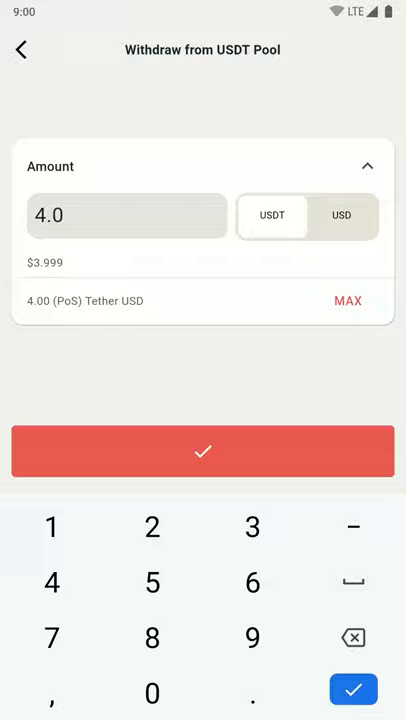
left_click(204, 454)
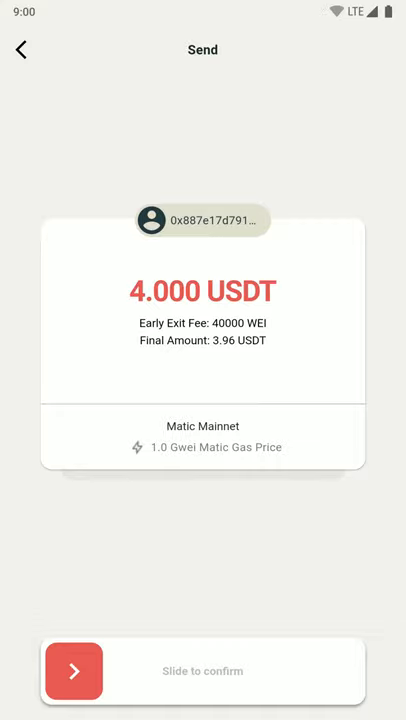
Step: Slide to confirm the 4 USDT withdrawal and authorize it with the 4-digit PIN
left_click_drag(72, 670, 284, 670)
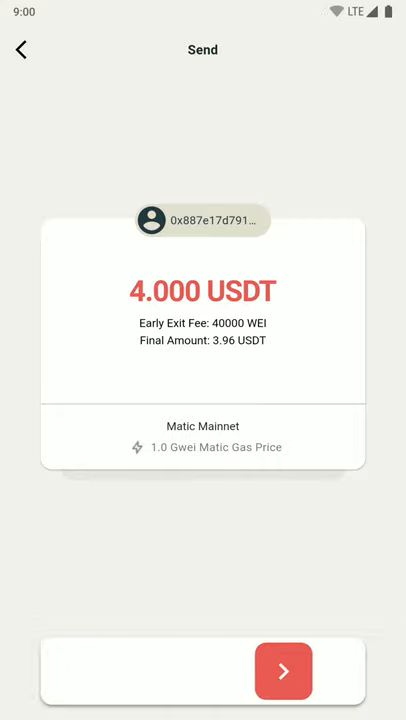
left_click(284, 672)
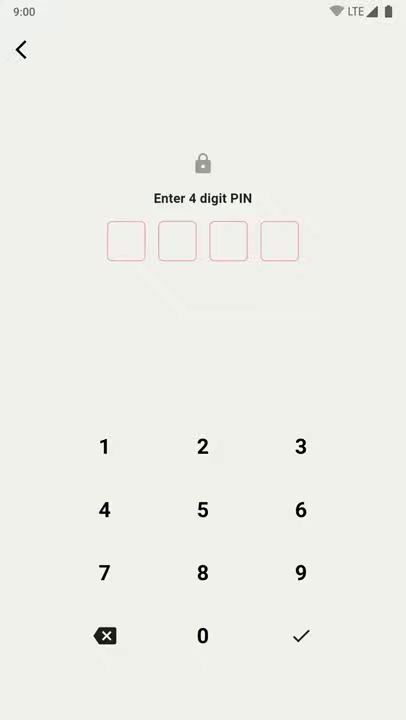
left_click(204, 636)
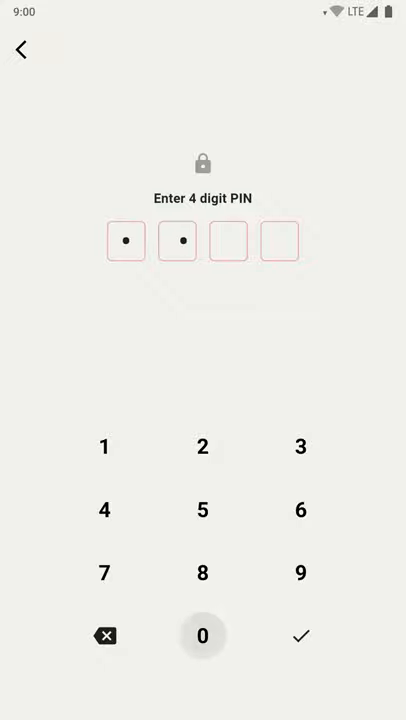
left_click(204, 636)
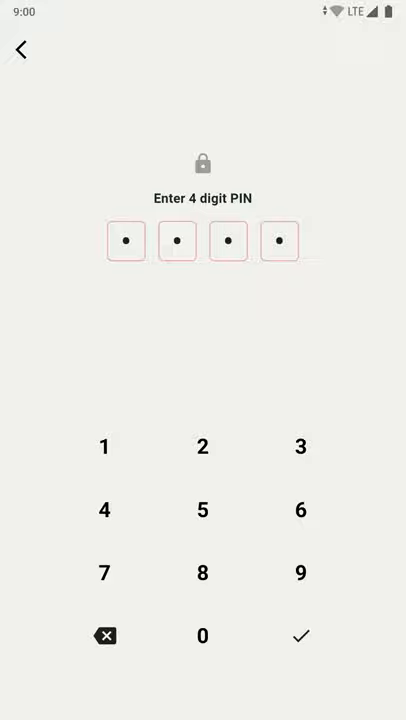
left_click(300, 636)
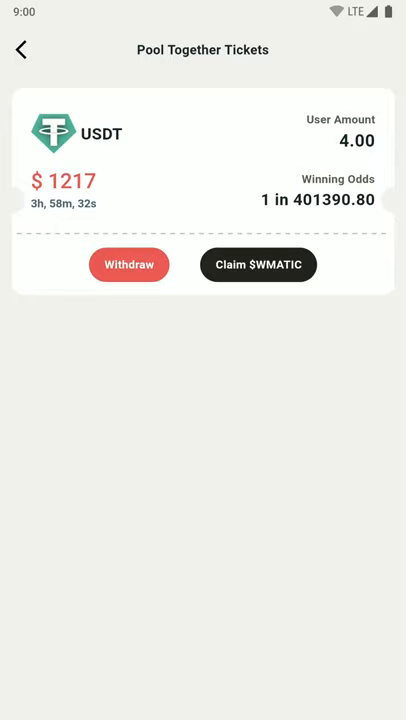
Step: Return via the $0.00-deposit pool overview and DeFi to the wallet home showing $13.93 Matic
left_click(20, 48)
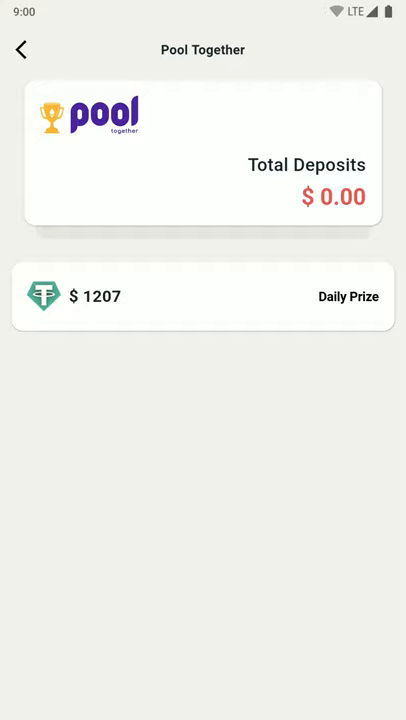
left_click(20, 48)
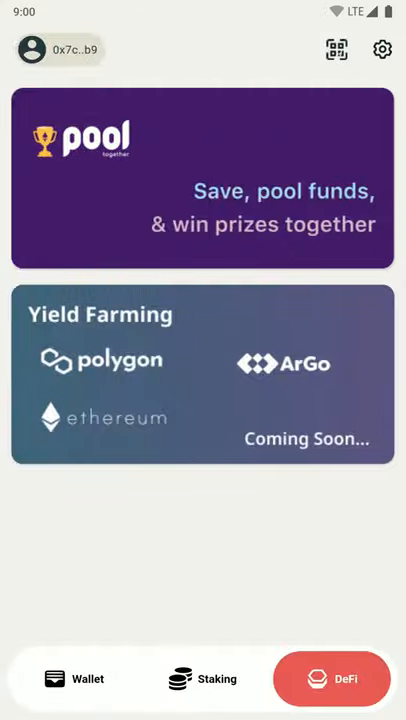
left_click(72, 678)
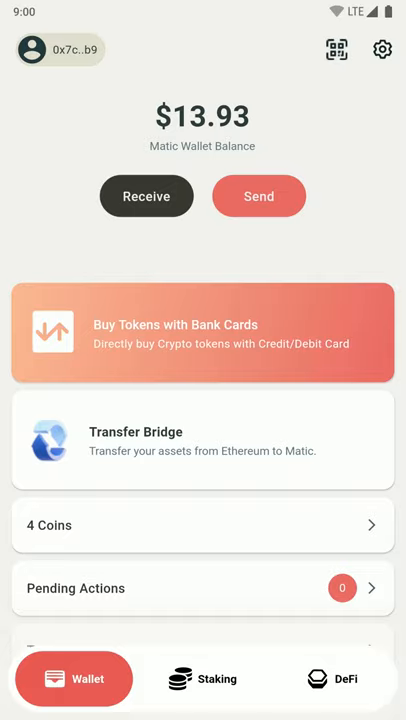